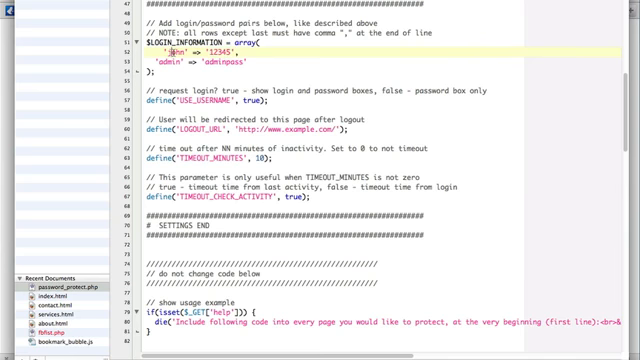
Step: Deselect all files and select password_protect.php in the standalone folder
double_click(150, 63)
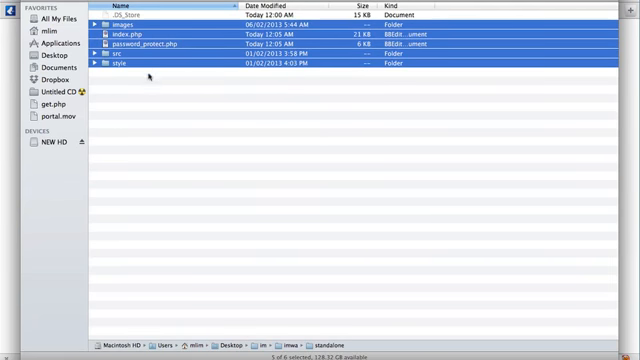
left_click(160, 107)
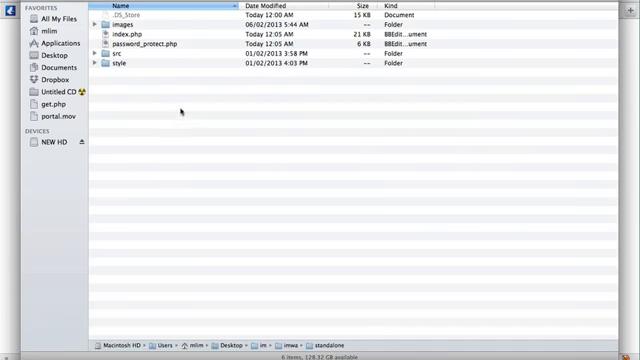
left_click(150, 49)
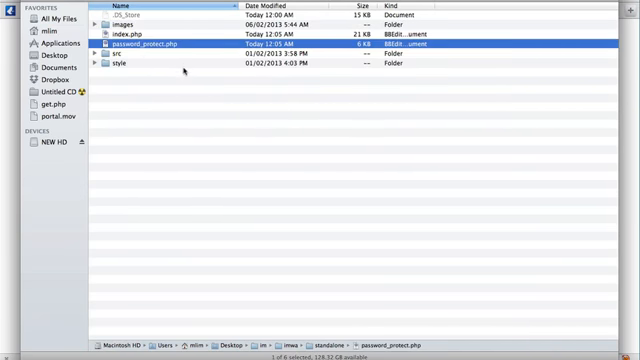
mouse_move(197, 95)
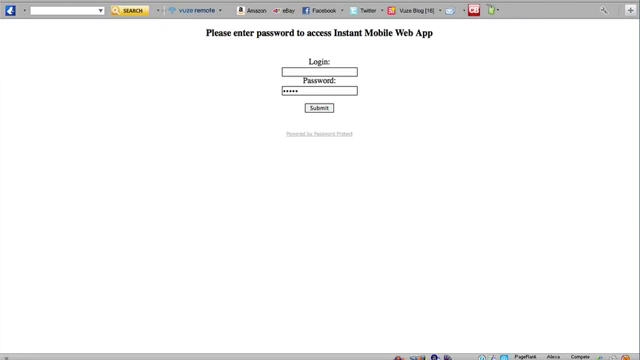
mouse_move(345, 62)
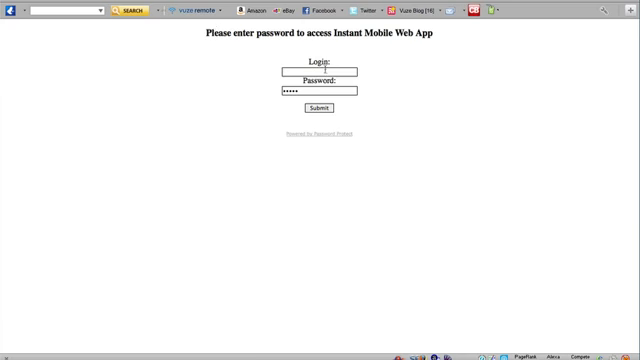
Step: Log in to the admin page with the login name 'john'
type("john")
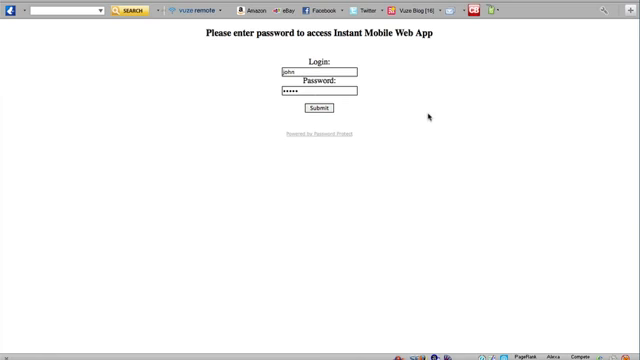
left_click(315, 107)
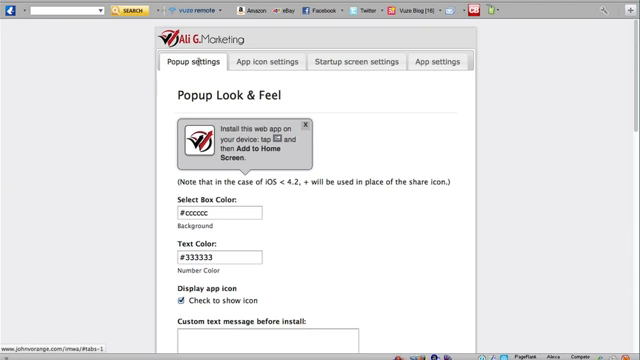
Step: Set the popup box color to #140314 and text color to #ffffff
left_click(356, 63)
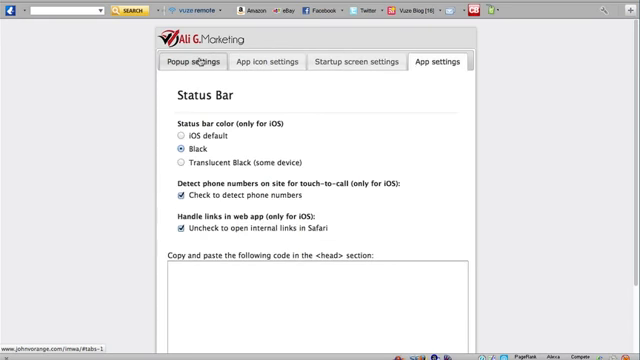
left_click(192, 63)
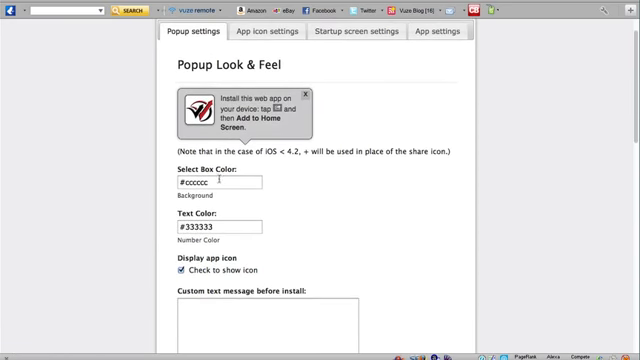
left_click(215, 184)
type("#140314")
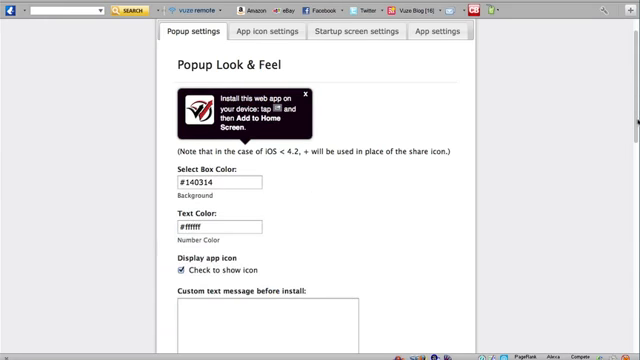
scroll("down", 3)
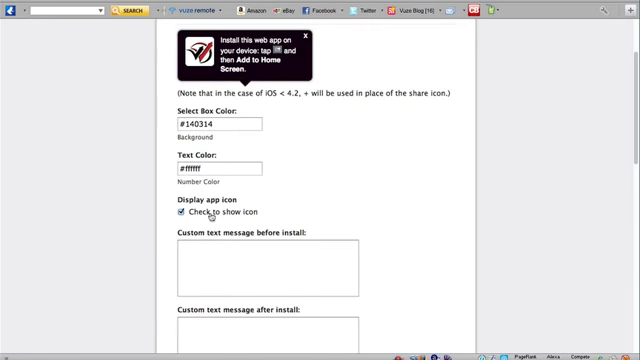
scroll("down", 3)
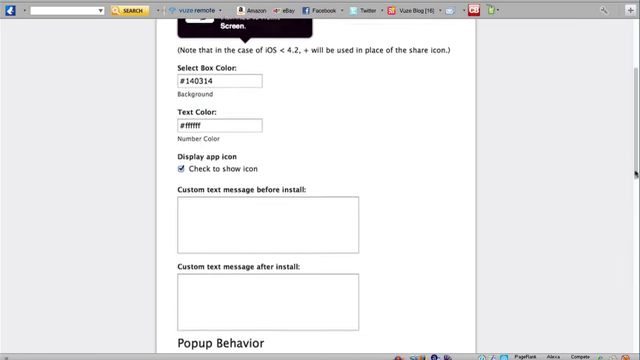
scroll("down", 3)
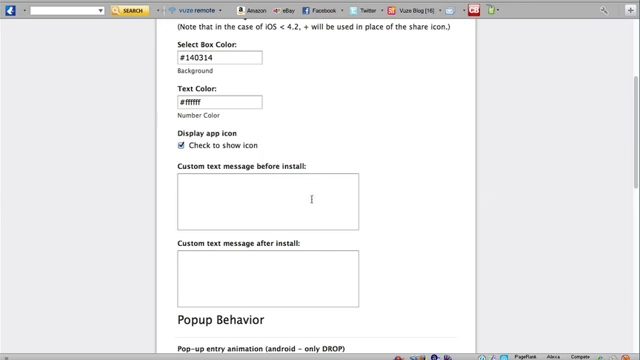
Step: Enter 'Click on this awesome link now.' as the after-install message
left_click(260, 275)
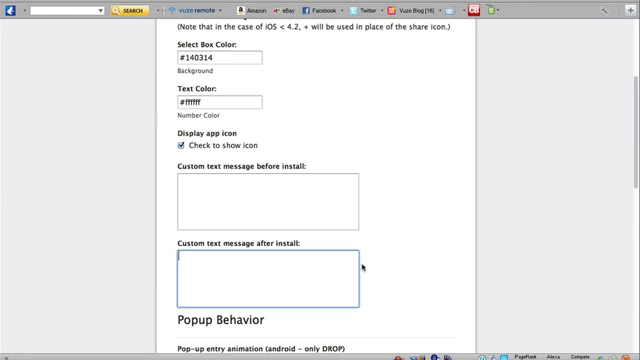
type("C")
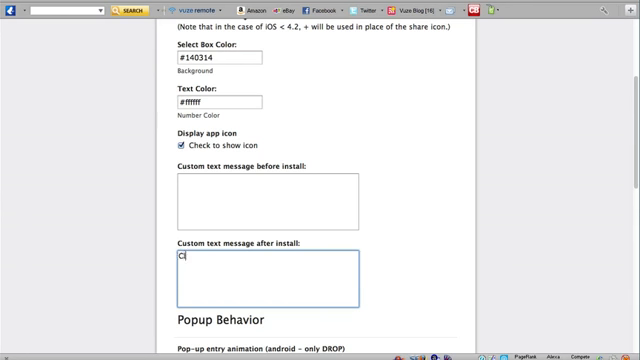
type("Click on this")
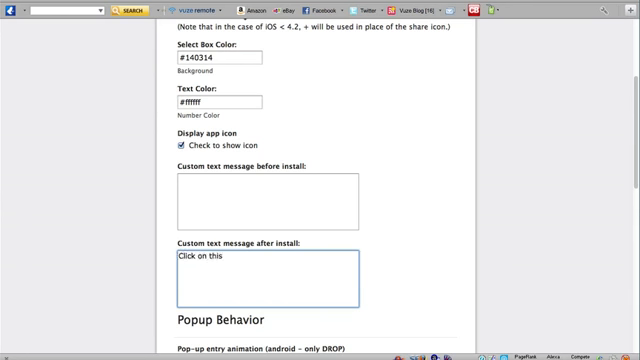
type("awesome")
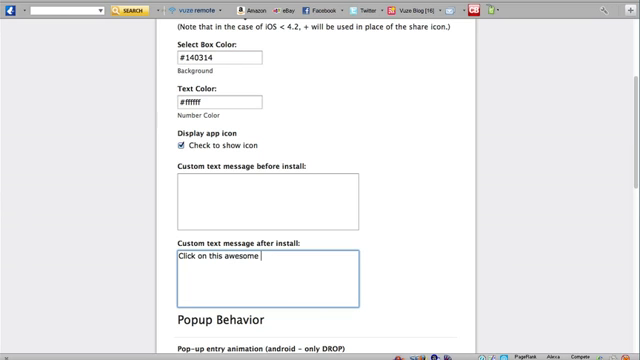
type("link")
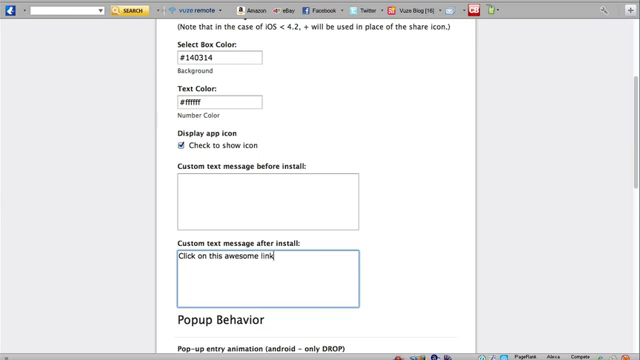
type("now.")
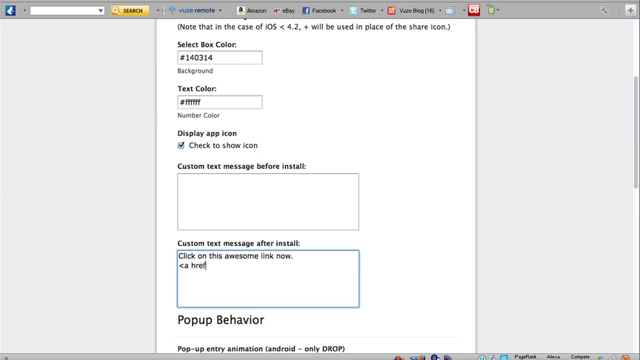
type("=\"")
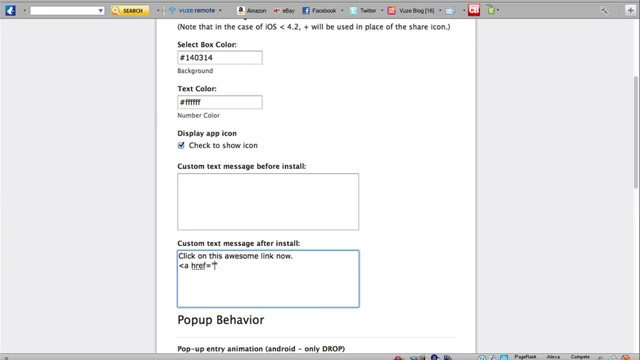
type("http://www")
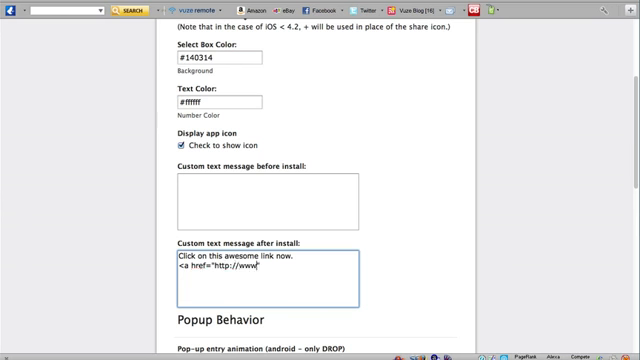
type(".")
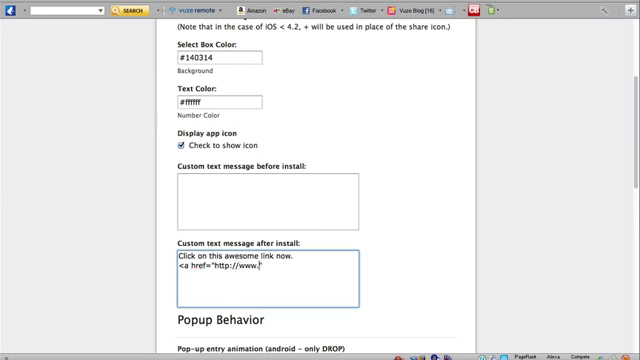
type("google.co")
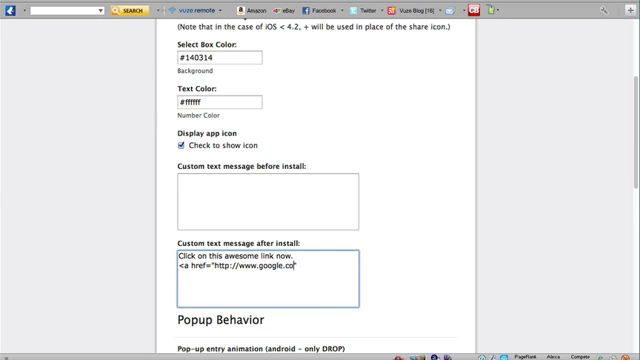
type("m\">")
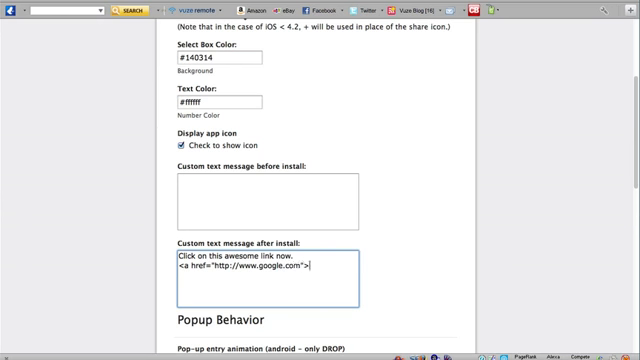
type("</a>")
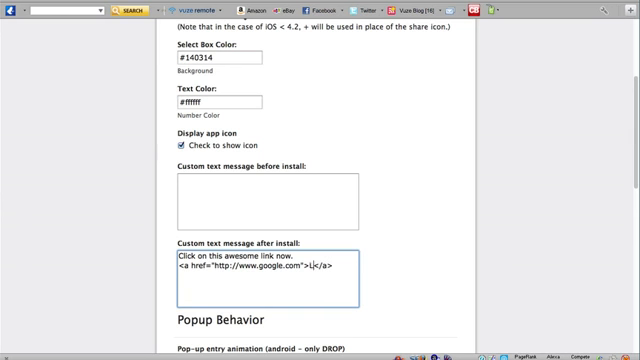
type("INK")
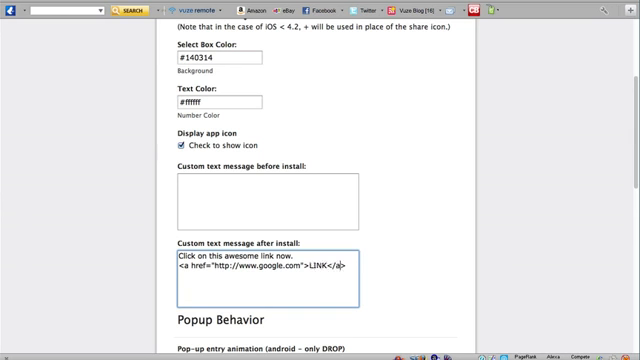
mouse_move(338, 265)
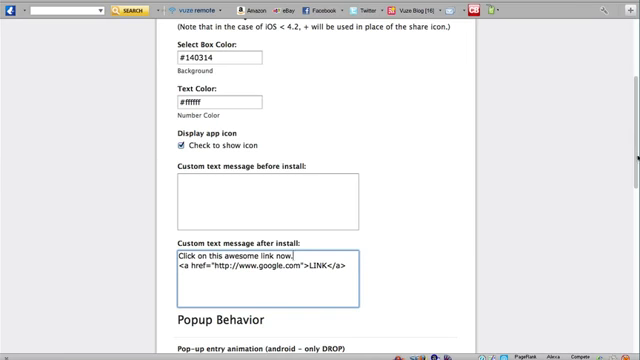
Step: Generate the head code again so it includes the new link message
scroll("down", 3)
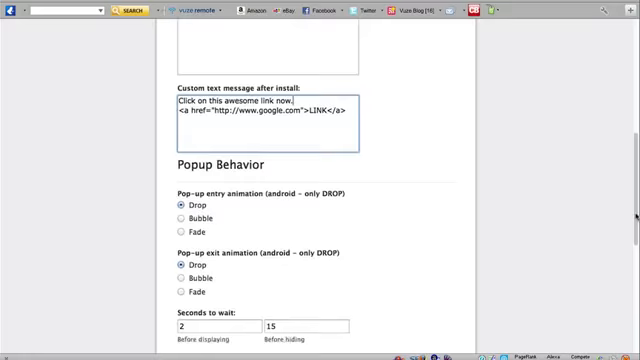
scroll("down", 3)
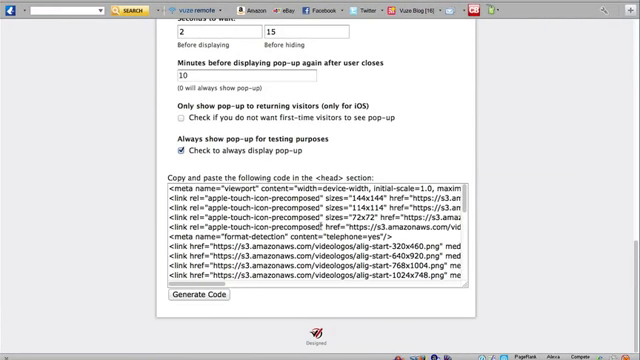
left_click(198, 294)
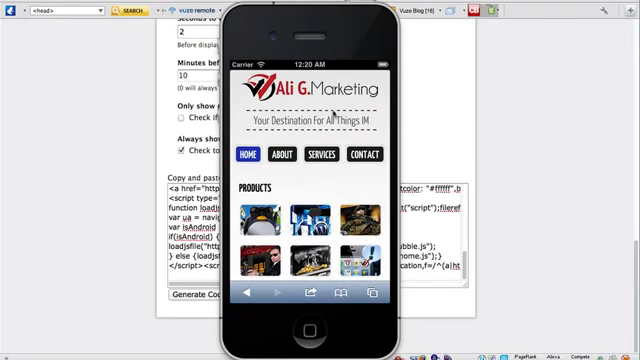
Step: Scroll through the Ali G Marketing home page, then the About Us page
scroll("down", 3)
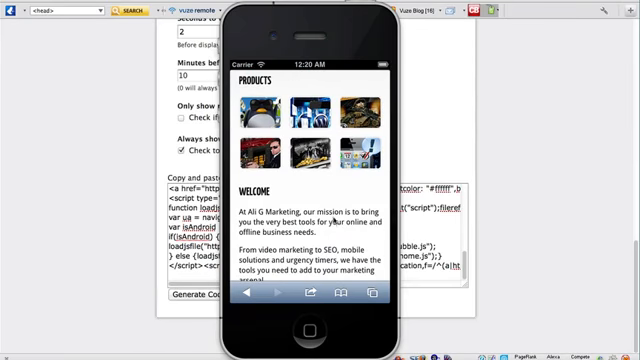
scroll("down", 3)
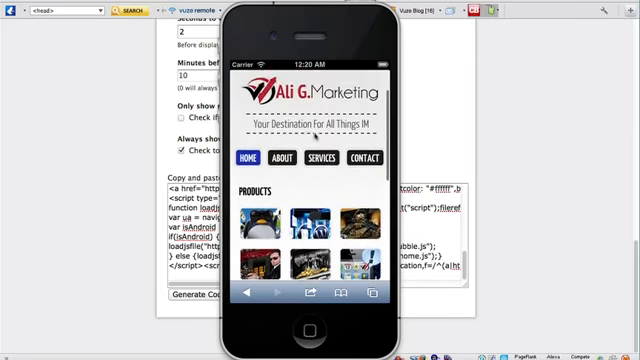
scroll("down", 3)
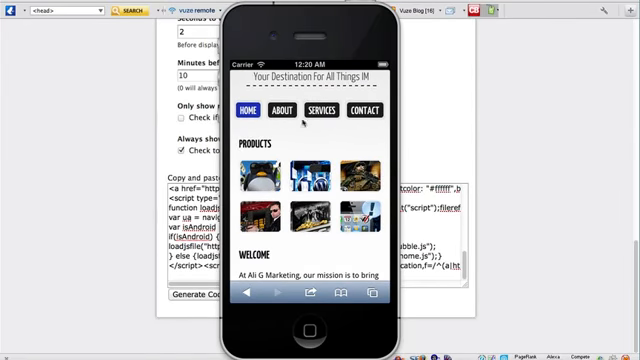
left_click(285, 110)
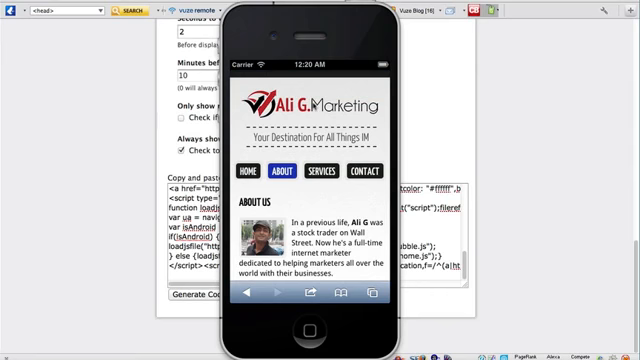
scroll("down", 3)
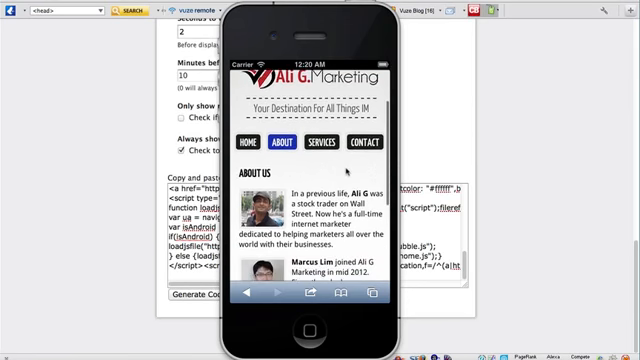
scroll("down", 3)
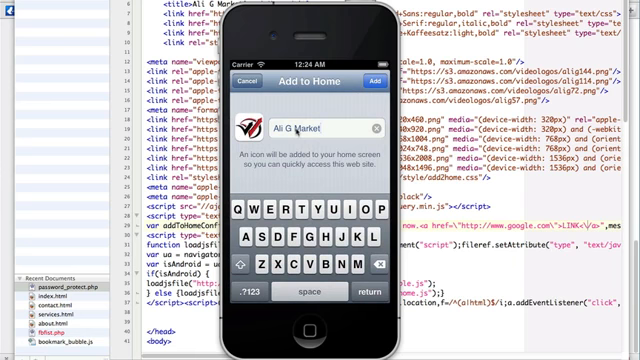
Step: Shorten the home-screen title to 'Ali G' and add it
key("backspace")
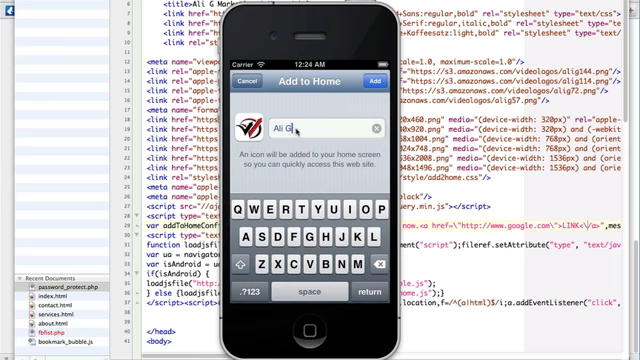
left_click(249, 80)
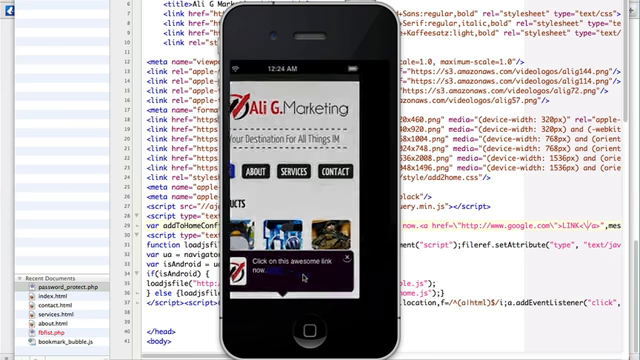
Step: Tap the LINK in the Ali G app's custom popup message
left_click(290, 262)
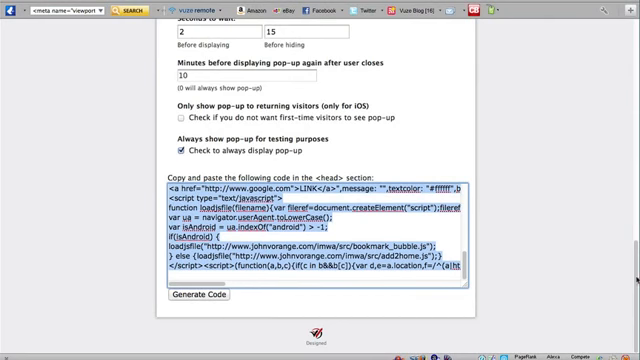
Step: Scroll up the Google page and return to the simulator home screen
scroll("up", 3)
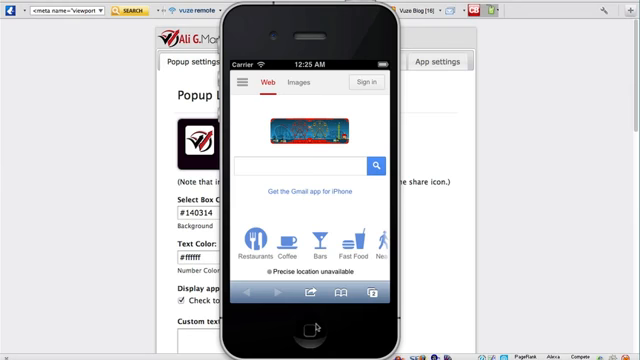
left_click(318, 331)
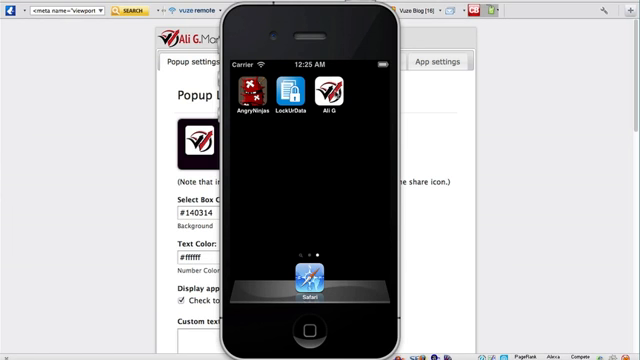
mouse_move(348, 146)
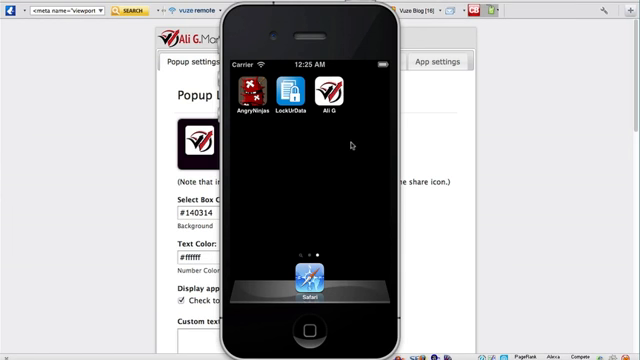
mouse_move(449, 201)
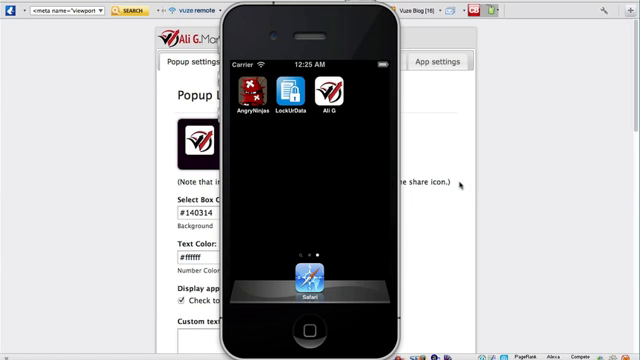
mouse_move(568, 63)
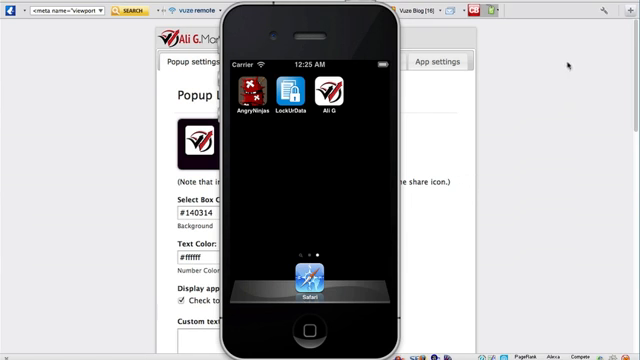